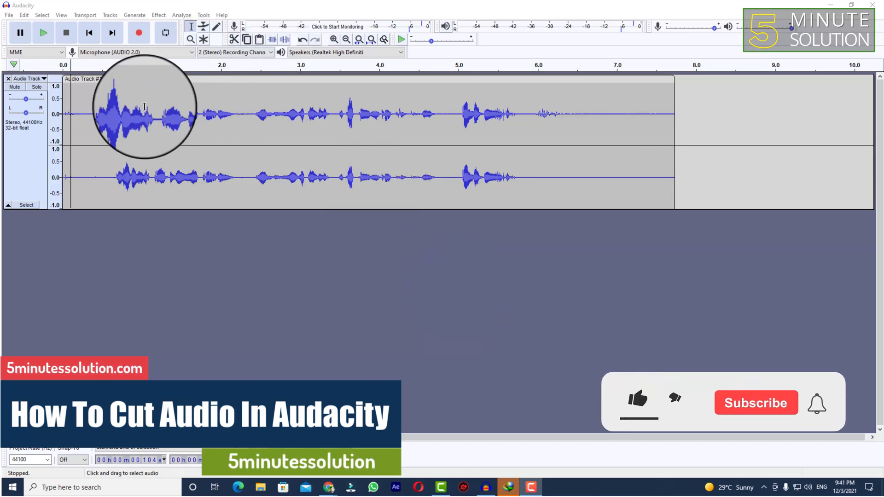
Select the leading silence from 0 s to about 0.67 s, just before the speech.
{"action": "left_click", "coordinate": [274, 112]}
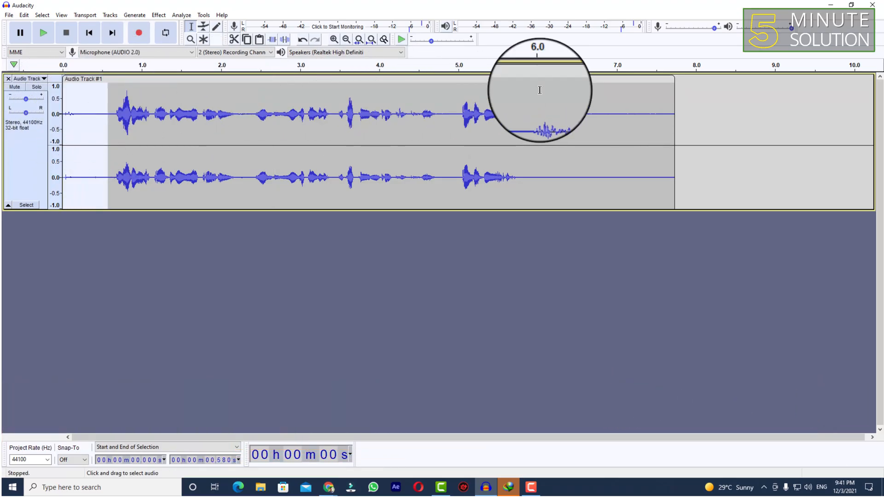
{"action": "left_click", "coordinate": [531, 101]}
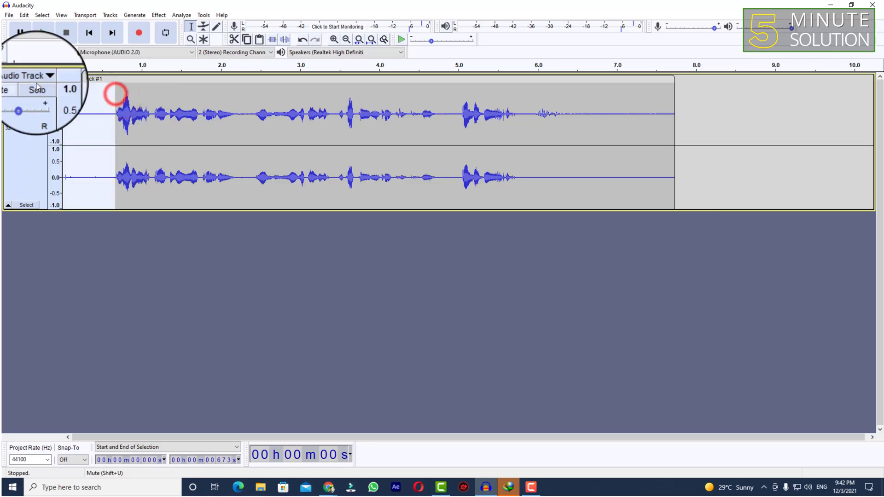
Zoom into the track start to tighten the selection edge to about 0.644 s, then fit the whole track.
{"action": "left_click", "coordinate": [530, 112]}
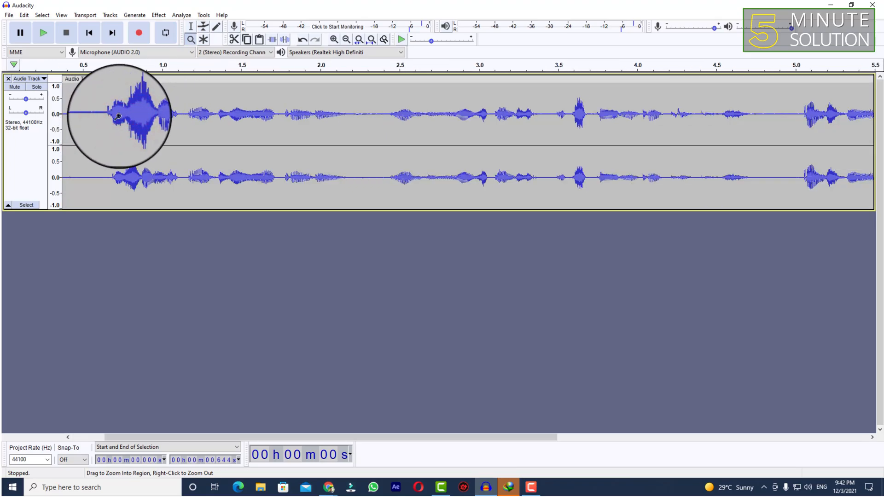
{"action": "left_click", "coordinate": [347, 40]}
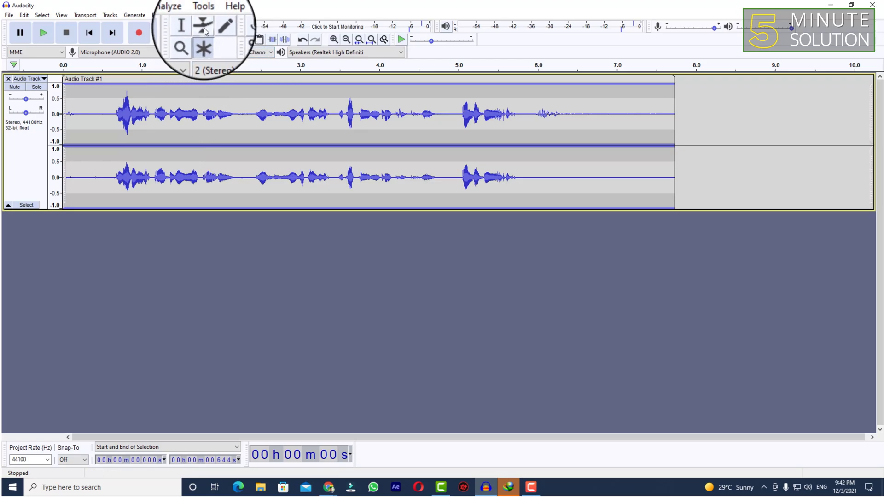
Reselect the leading silence from 0 to about 0.662 s and cut it away.
{"action": "left_click", "coordinate": [180, 26]}
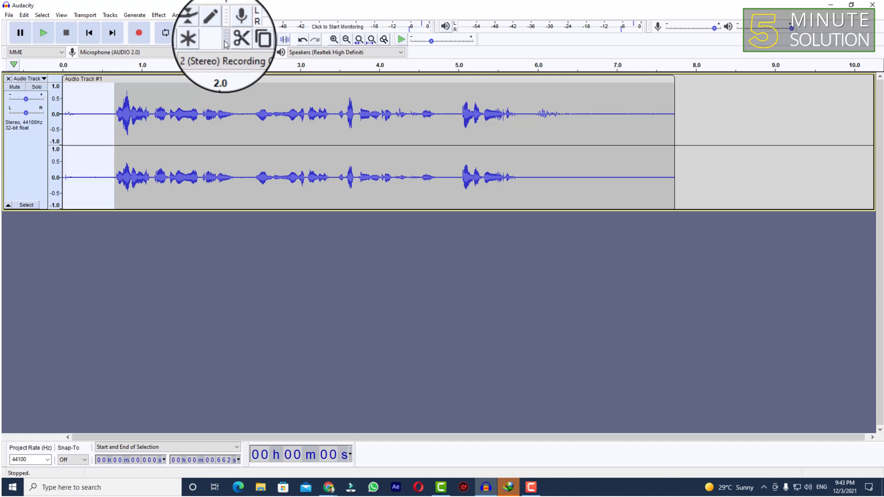
{"action": "mouse_move", "coordinate": [237, 41]}
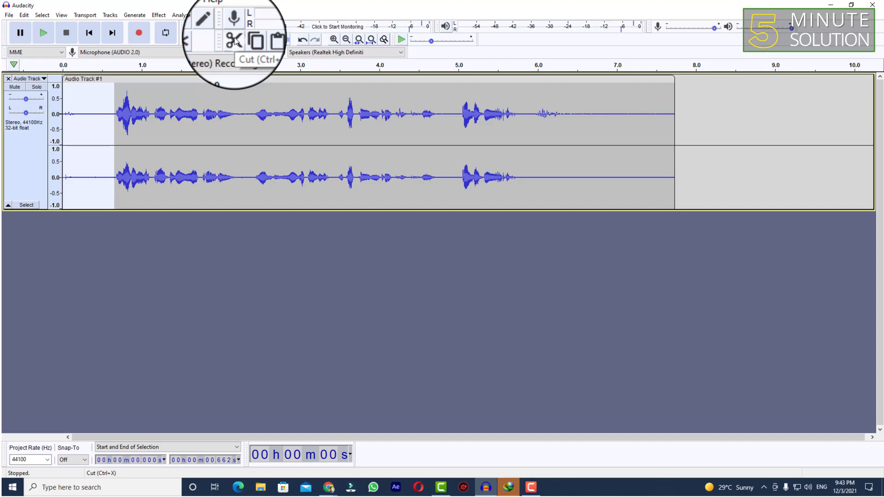
{"action": "left_click", "coordinate": [232, 40]}
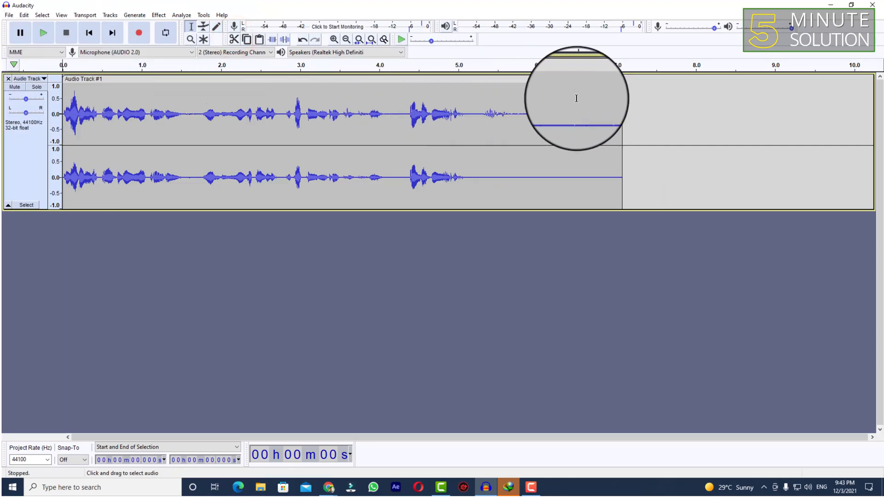
Click in the trimmed track, now about seven seconds long with a faint silent tail.
{"action": "left_click", "coordinate": [403, 112]}
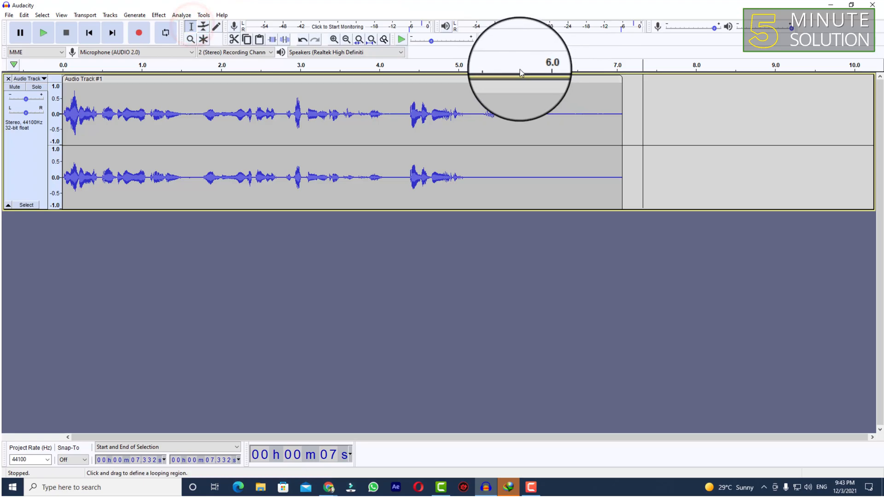
Select the trailing silence from about 5.12 s to the end of the track.
{"action": "left_click", "coordinate": [513, 93]}
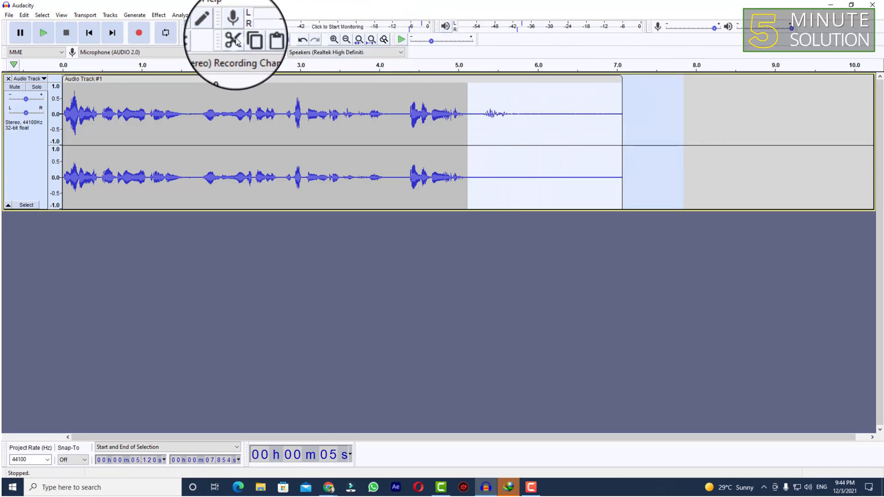
{"action": "mouse_move", "coordinate": [231, 40]}
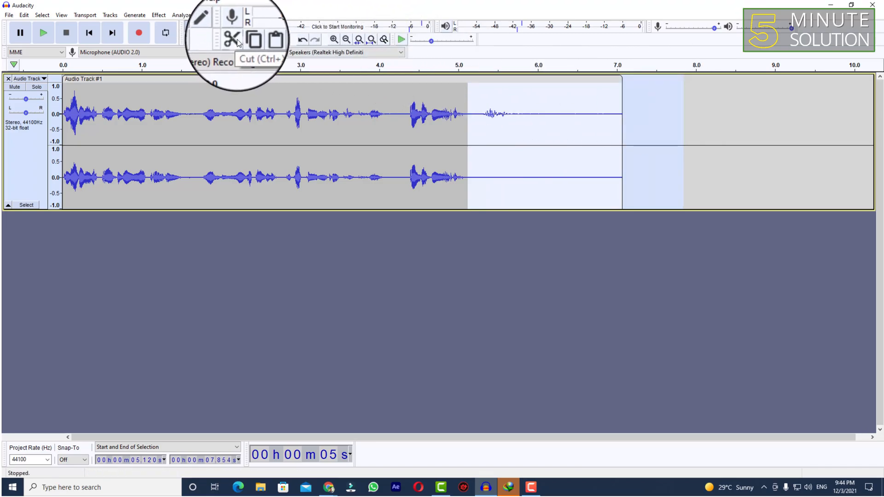
Cut the trailing silence and play the remaining 5.1-second speech to check it.
{"action": "left_click", "coordinate": [231, 40]}
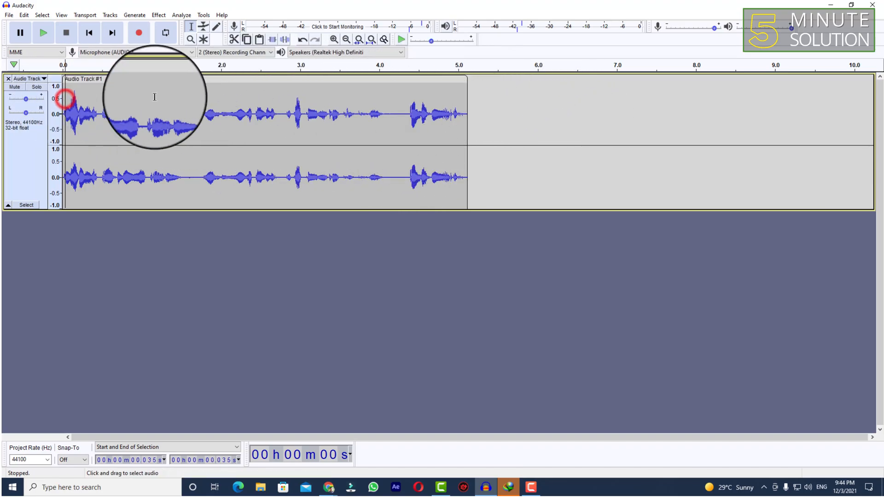
{"action": "left_click", "coordinate": [43, 32]}
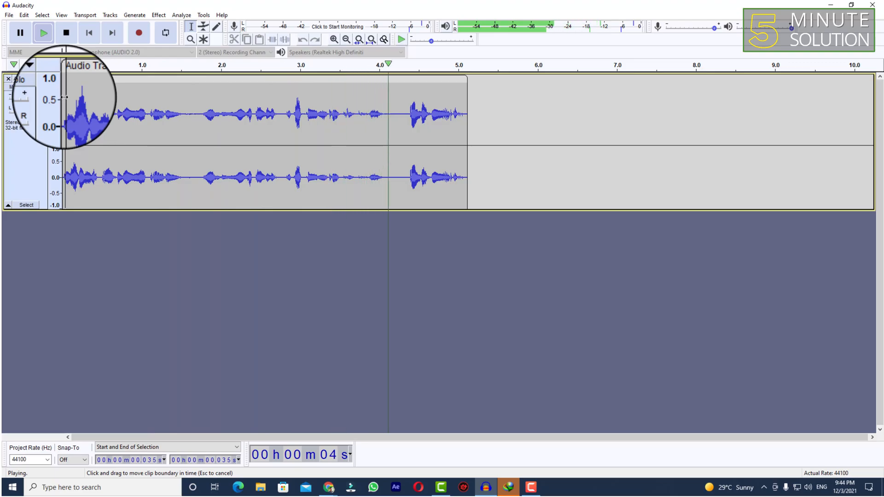
{"action": "left_click", "coordinate": [65, 32]}
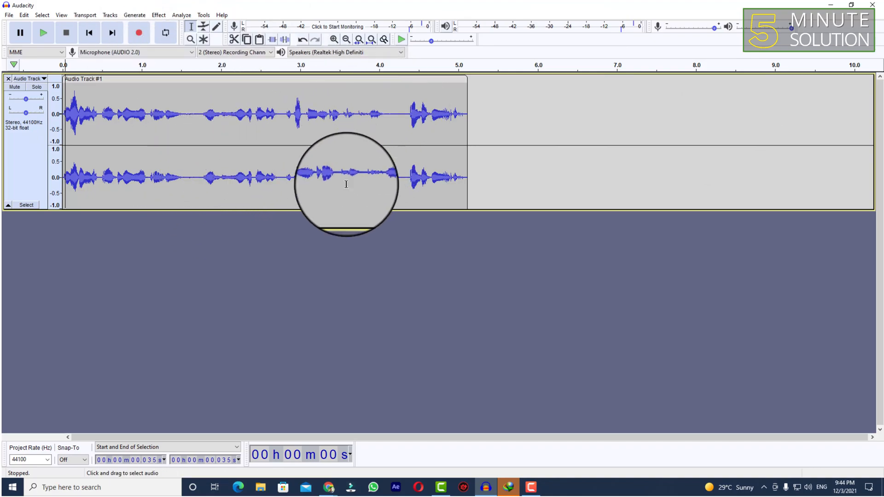
{"action": "mouse_move", "coordinate": [478, 179]}
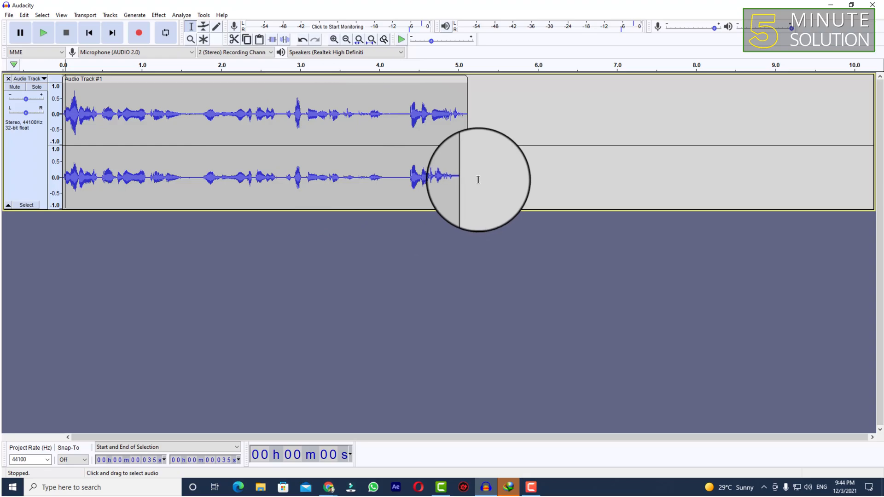
{"action": "left_click", "coordinate": [468, 179]}
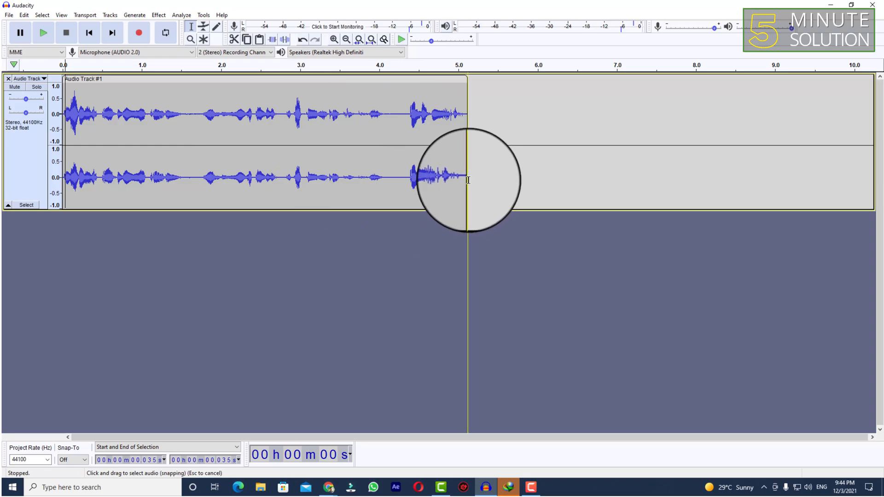